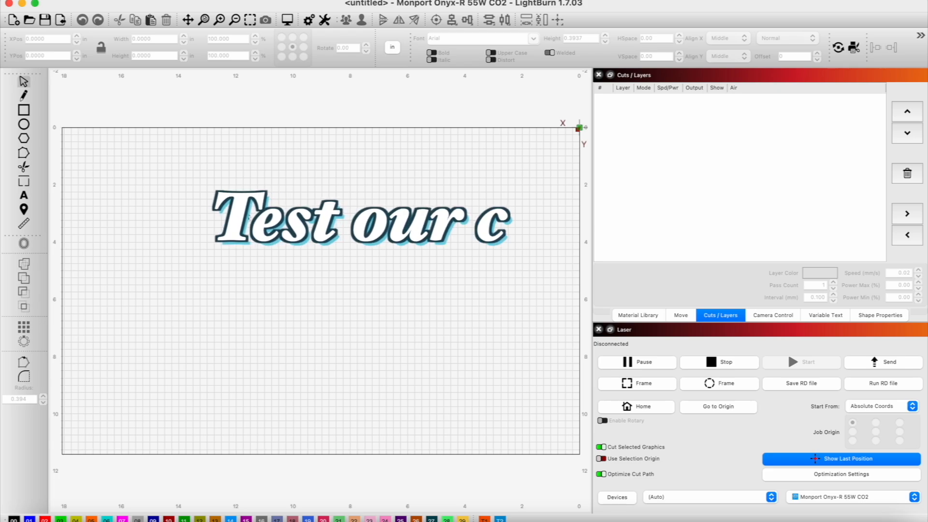
Draw a long horizontal rectangle, about 5 by 0.56 inches, on fill layer 00.
text(urrent settings...)
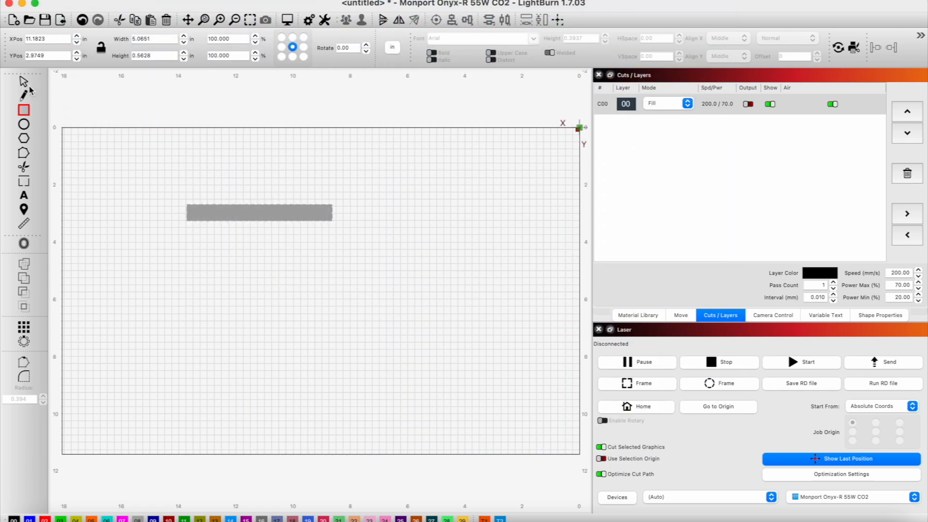
Resize the rectangle to roughly 3.4 in wide by 0.38 in tall.
click(259, 213)
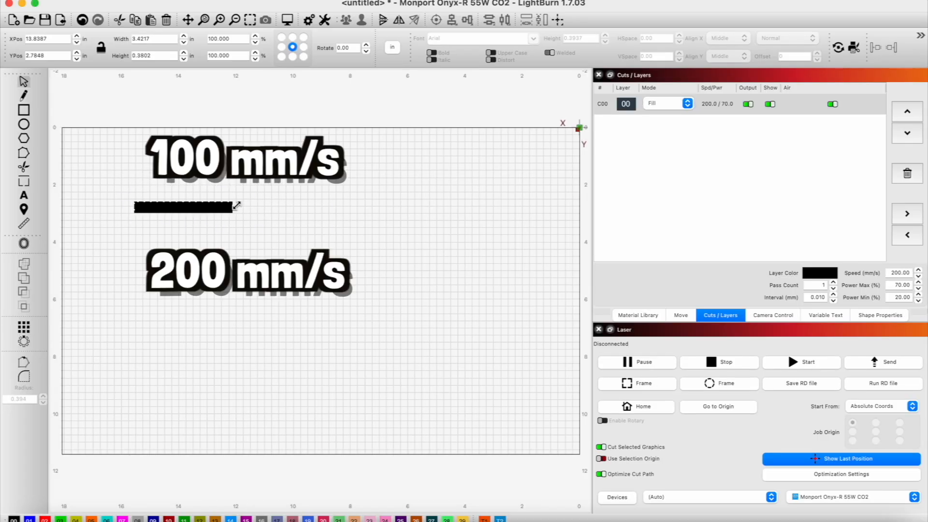
click(180, 207)
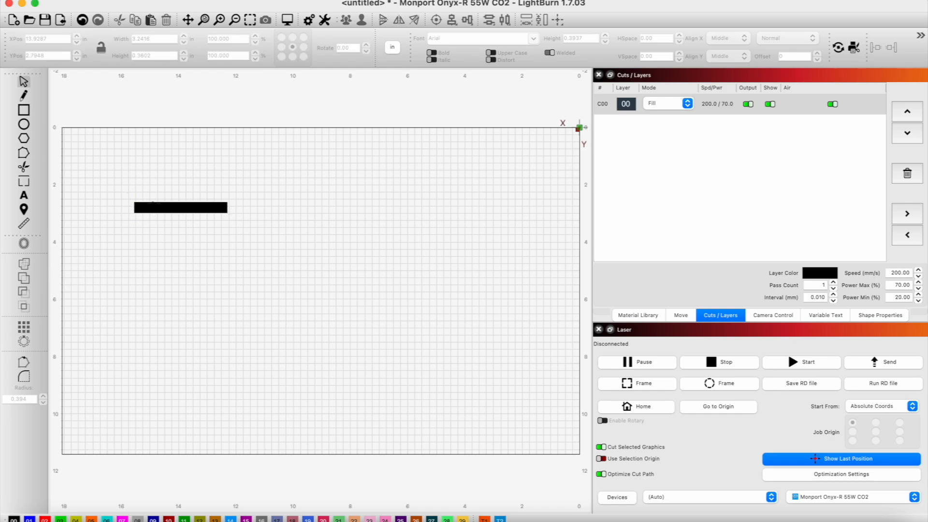
Grid-array the bar into 1 column by 5 rows of stacked bars.
click(23, 328)
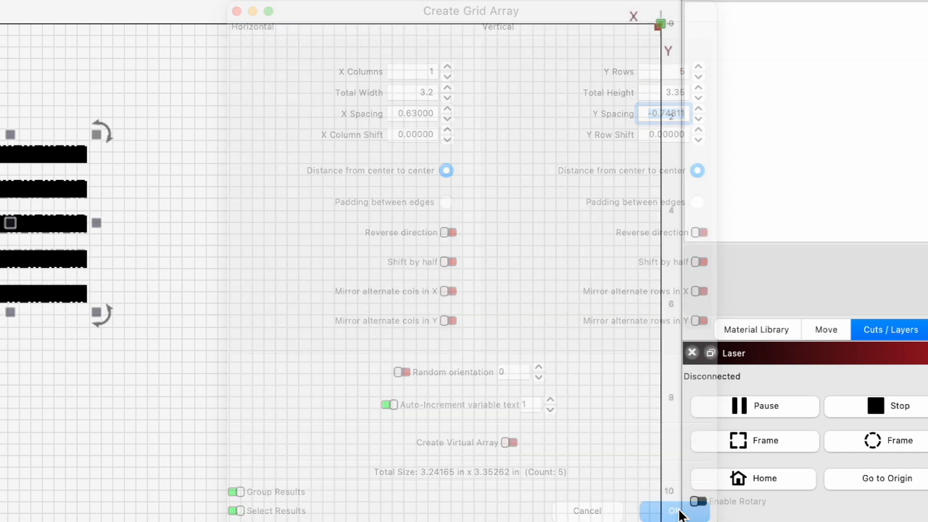
click(677, 510)
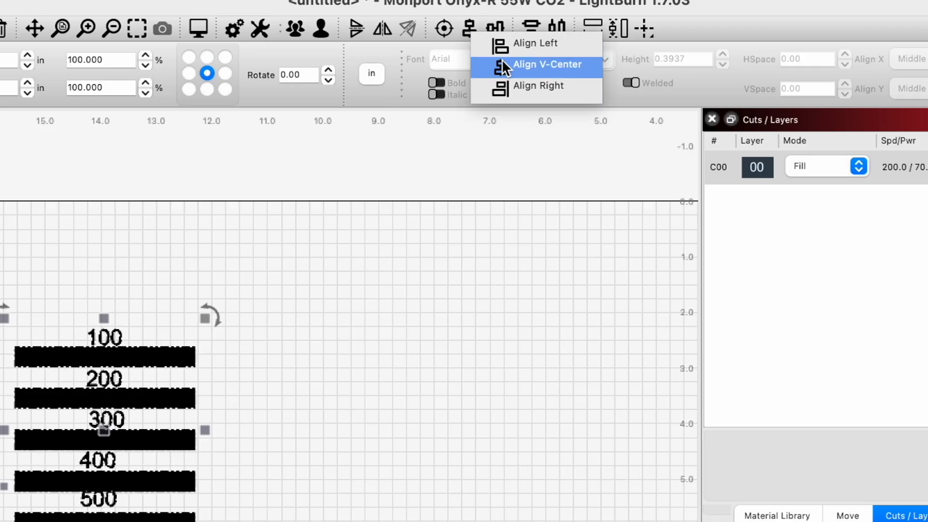
click(548, 65)
text(0.7)
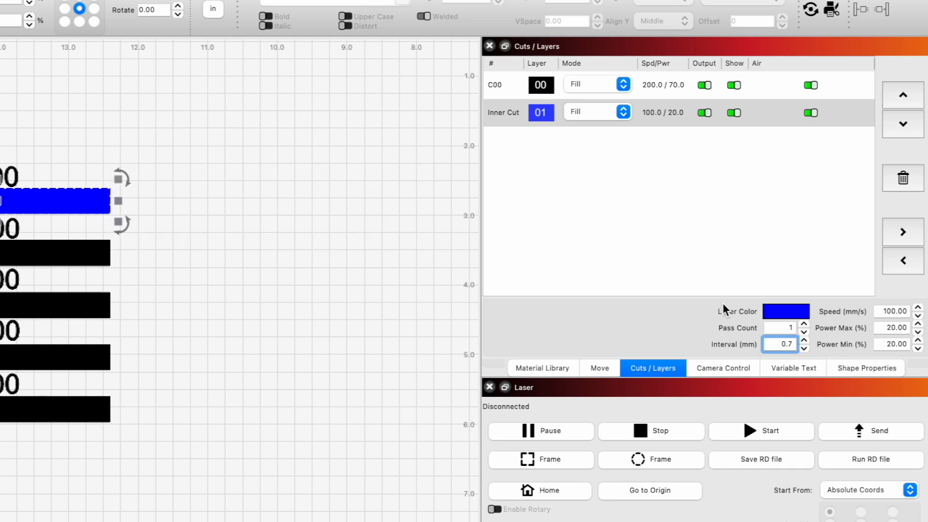
mouse_move(726, 308)
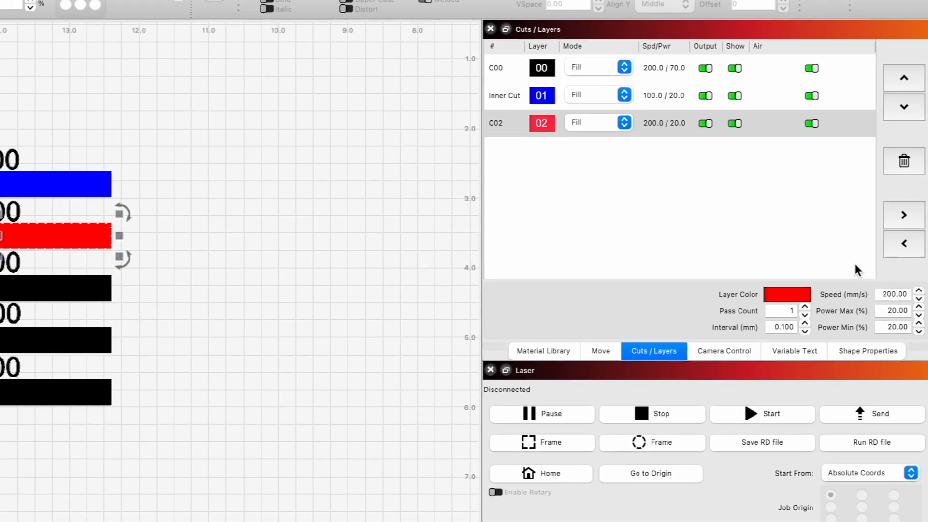
Set a bar's fill layer to its own speed with a new maximum power value, confirmed.
click(779, 328)
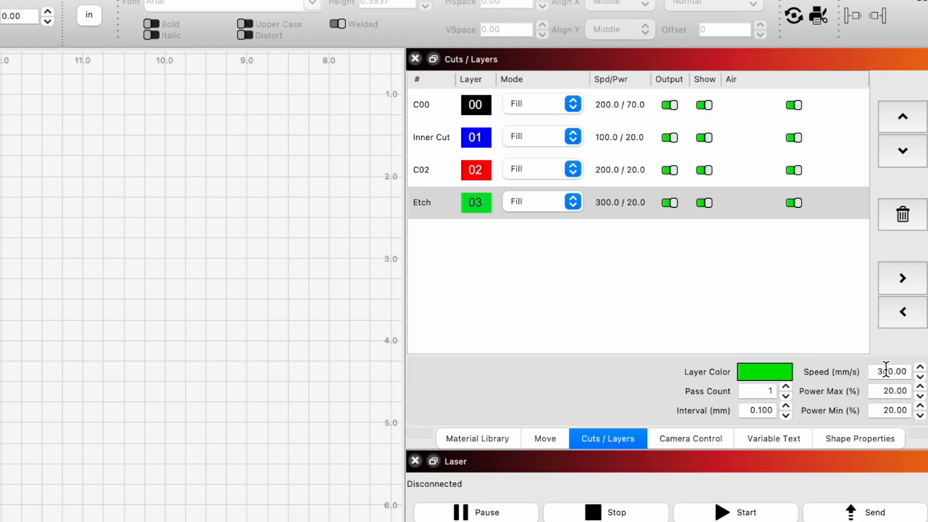
text(0.700)
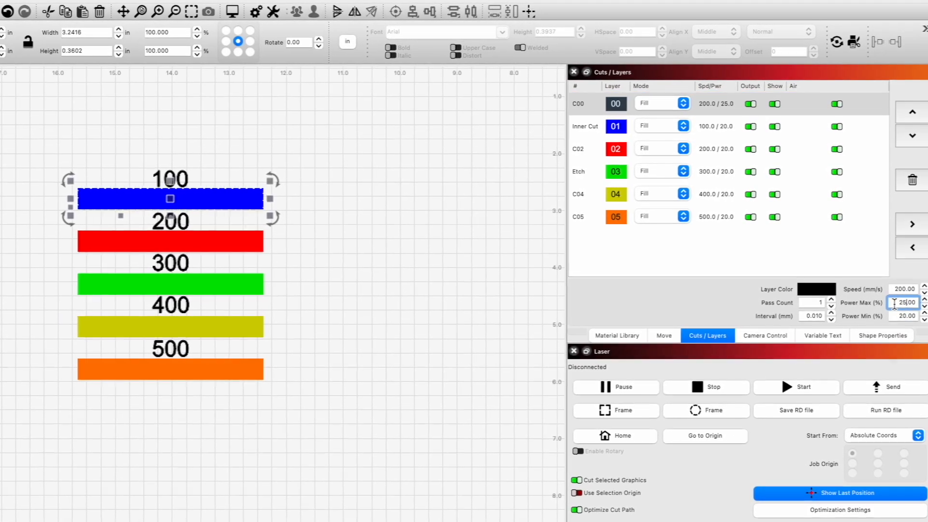
click(616, 149)
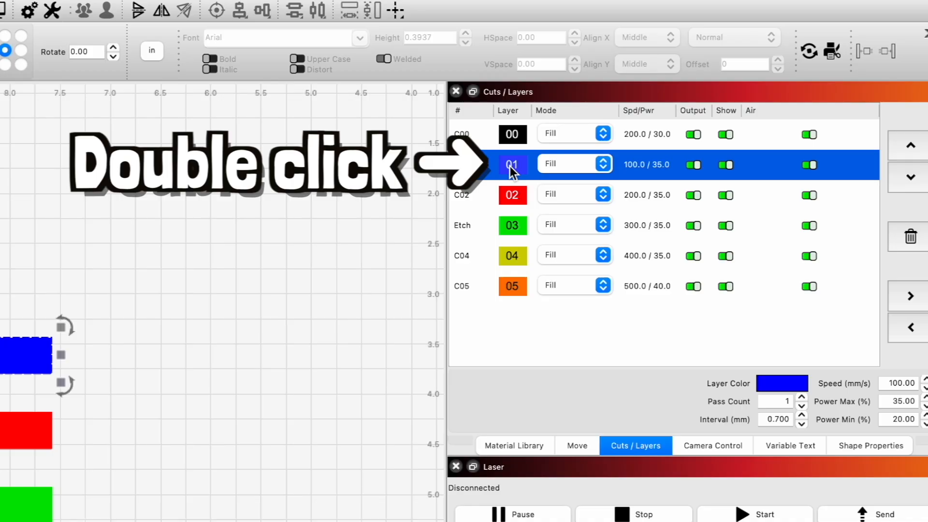
Turn off Cross-Hatch for the blue 100 mm/s layer and set Scan Angle to 0°.
double_click(513, 164)
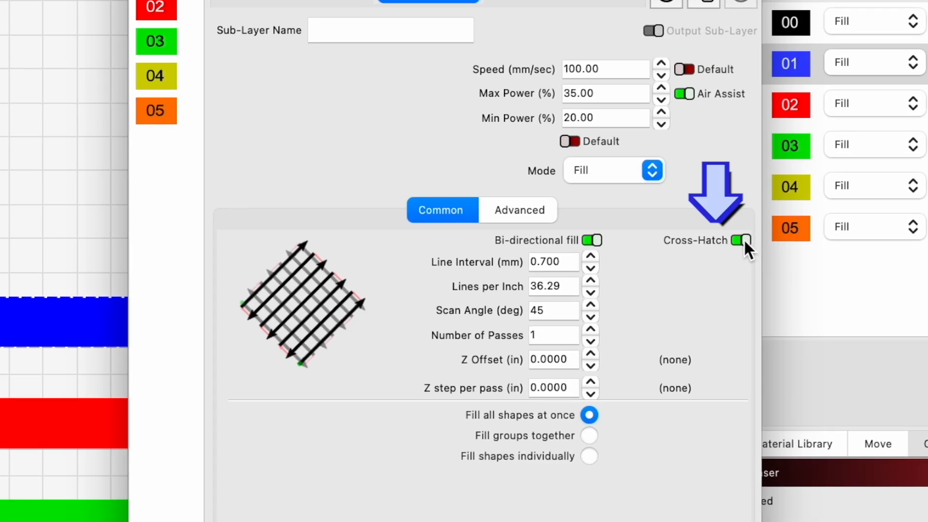
click(743, 241)
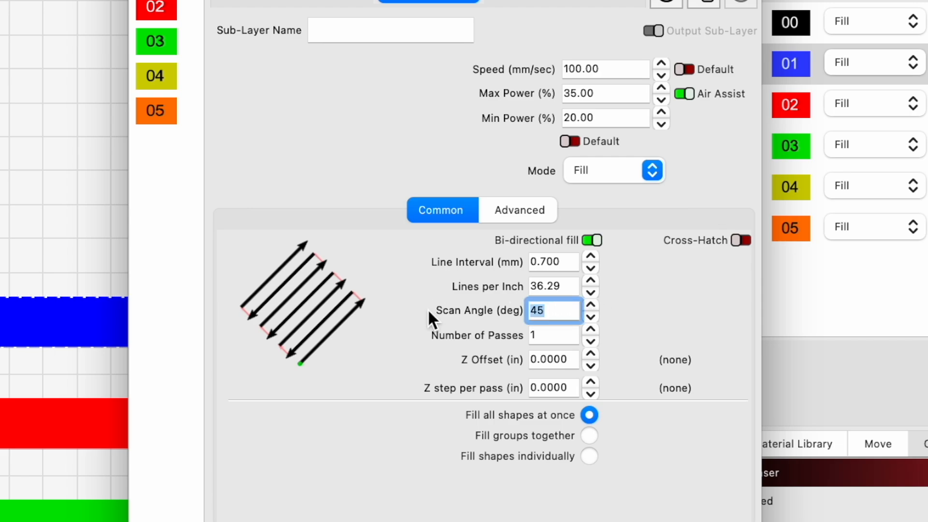
text(0)
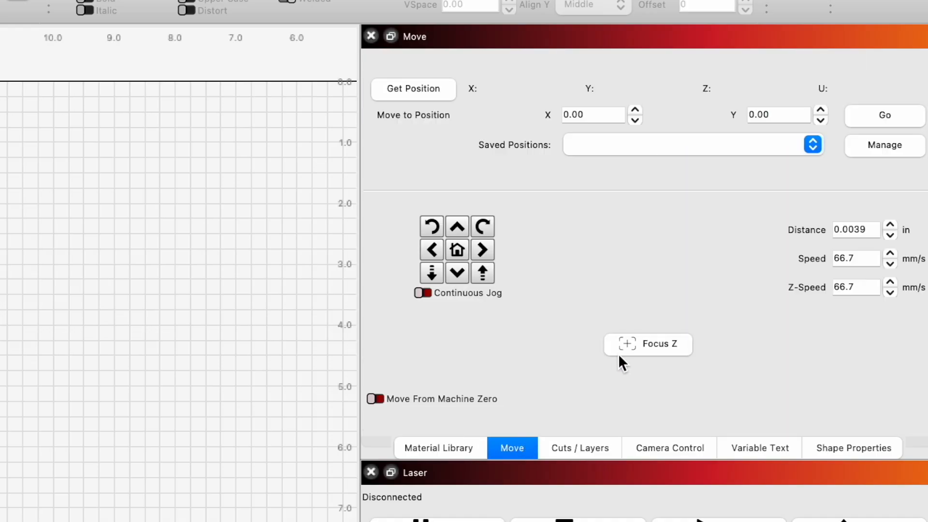
mouse_move(629, 352)
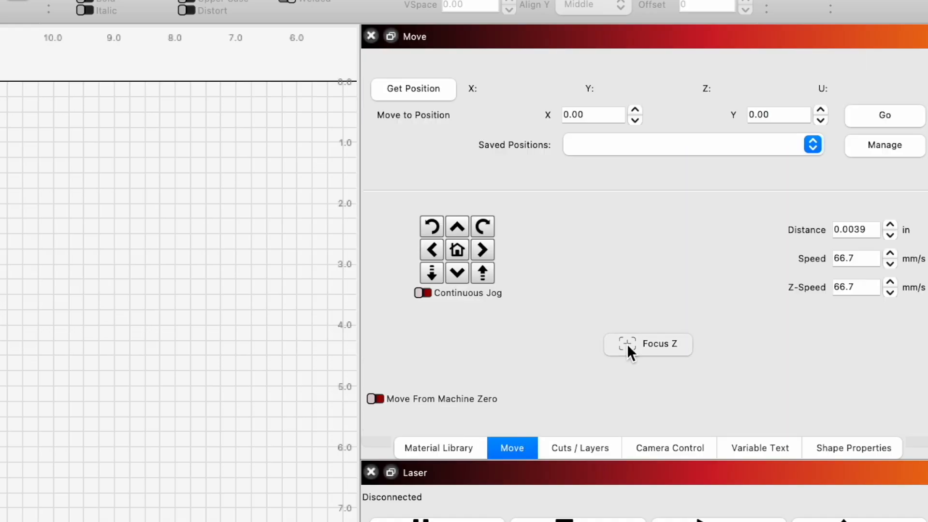
Run Focus Z so the laser head auto-focuses on the material.
click(676, 448)
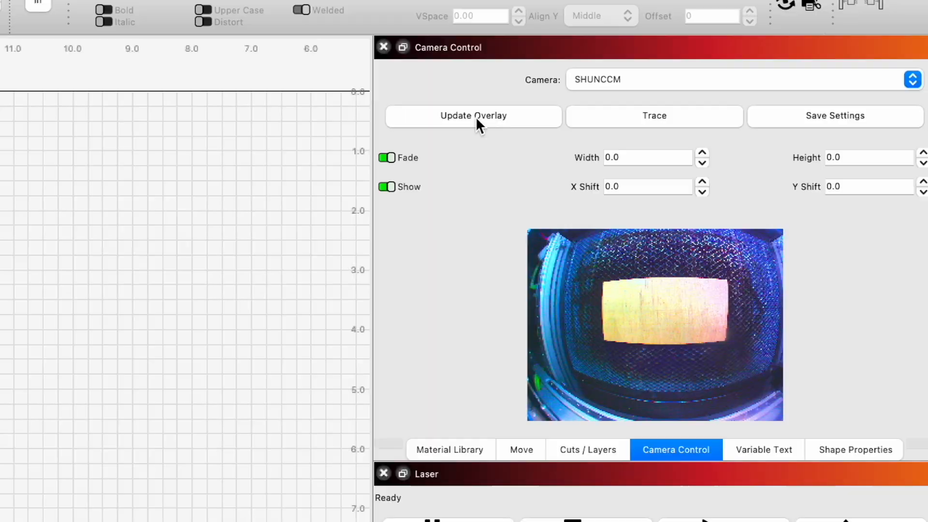
Update the camera overlay with a fresh image of the bed behind the bars.
click(473, 115)
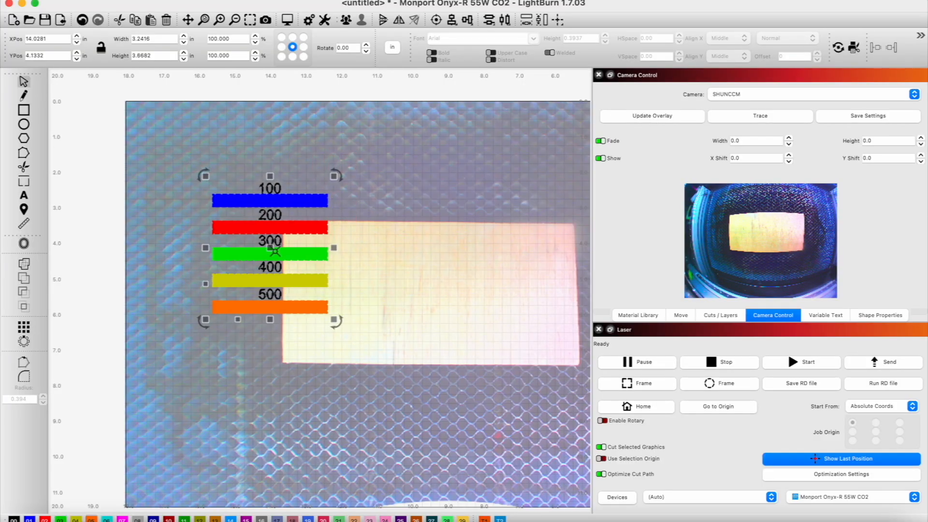